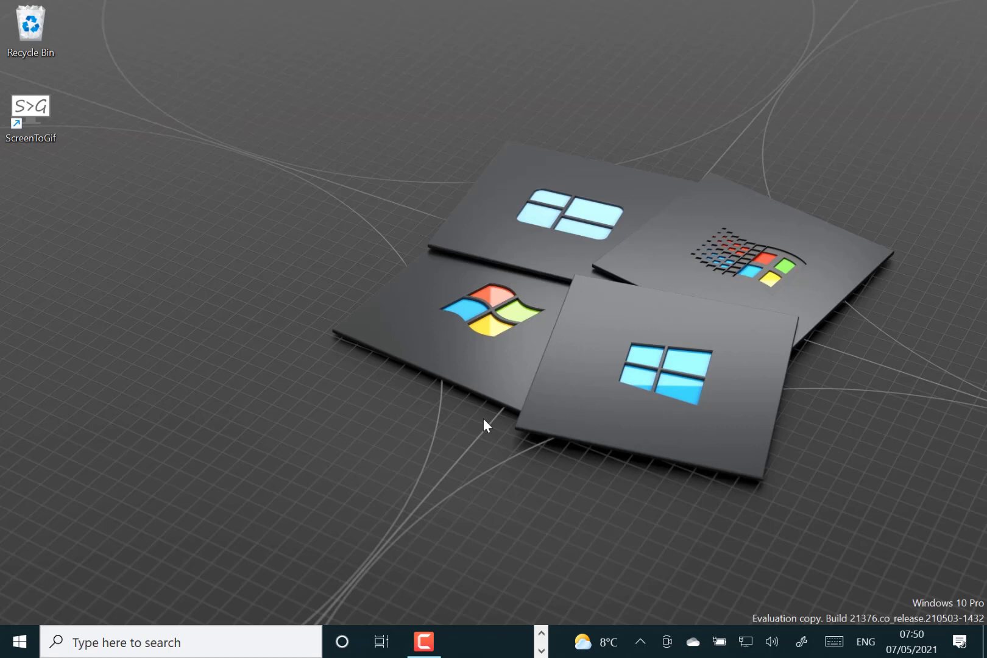
pyautogui.moveTo(528, 520)
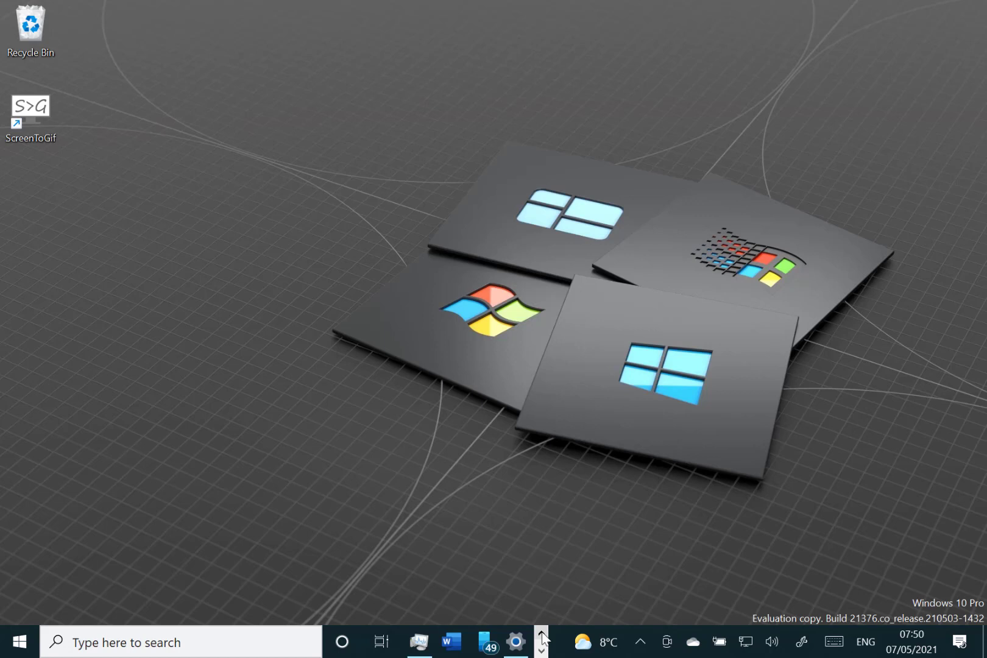
pyautogui.moveTo(517, 624)
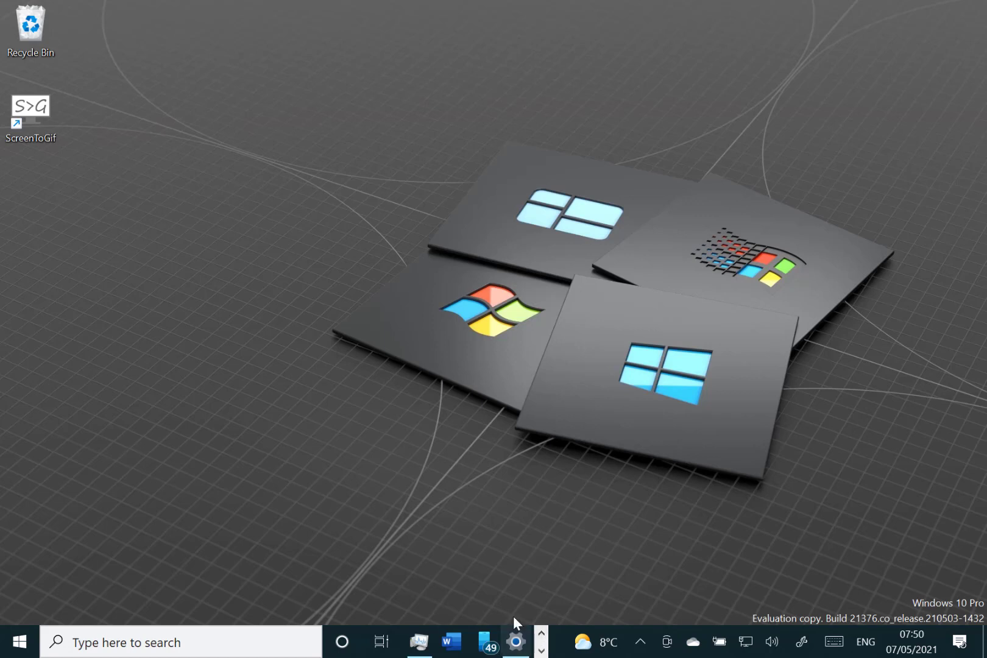
# Step: Show the System > Display settings page and look down through its options
pyautogui.click(515, 642)
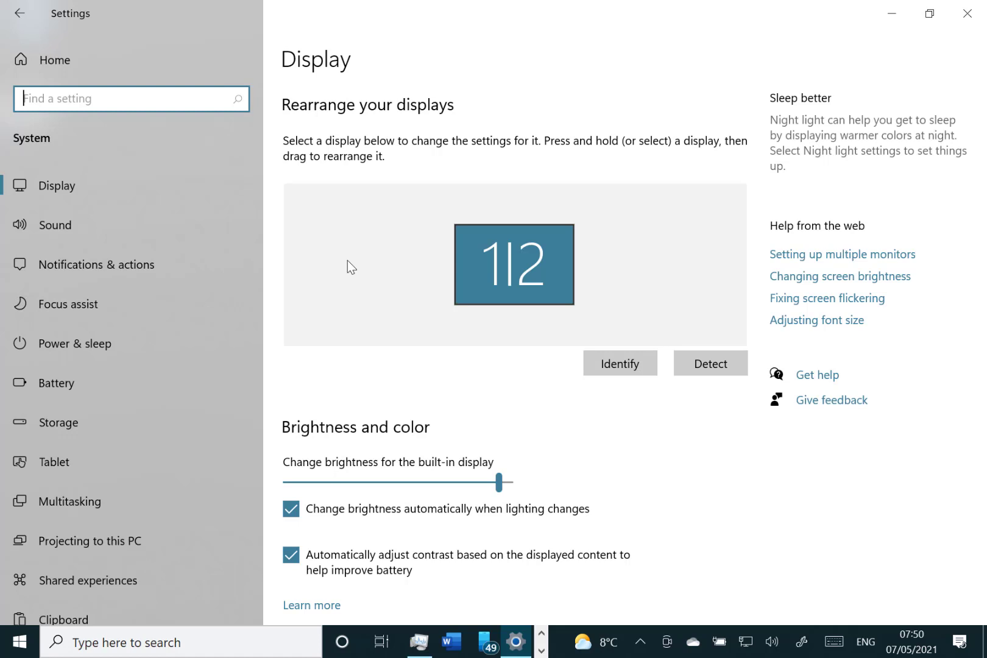
pyautogui.moveTo(282, 92)
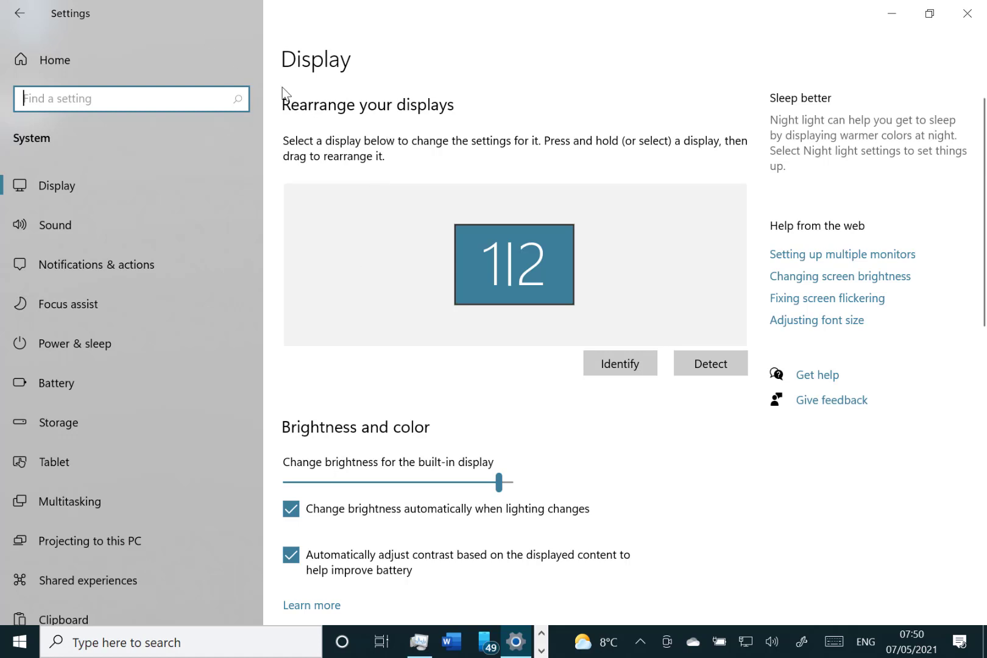
pyautogui.moveTo(755, 510)
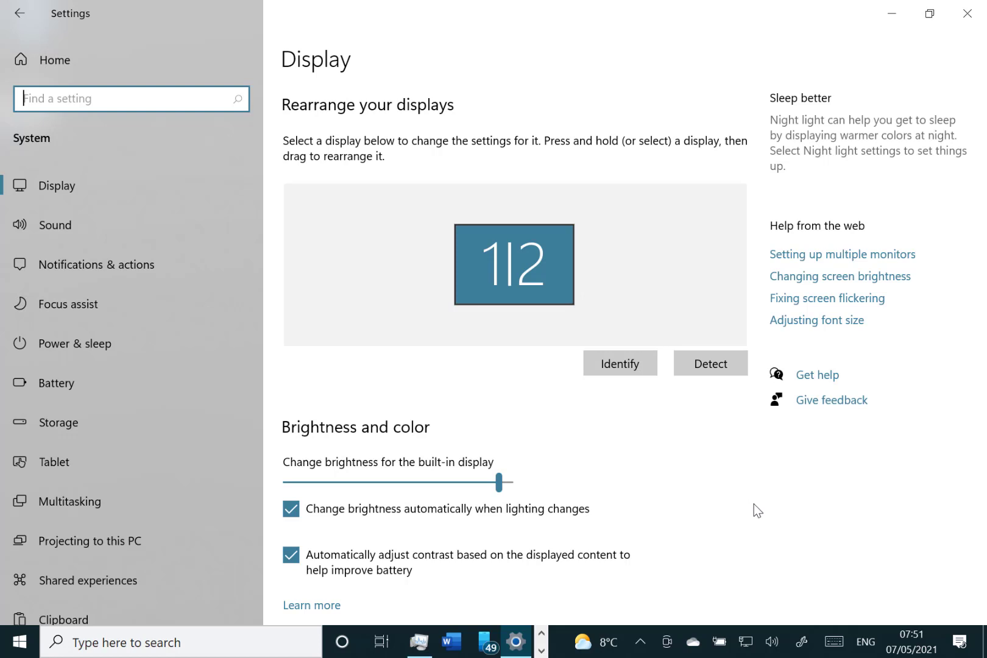
pyautogui.moveTo(385, 251)
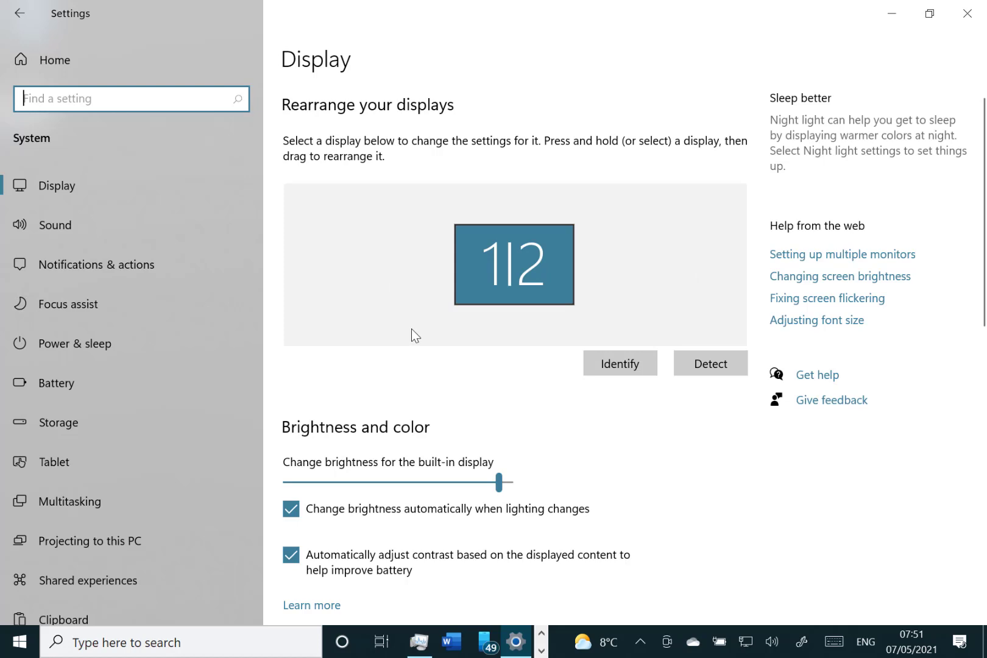
pyautogui.scroll(-3)
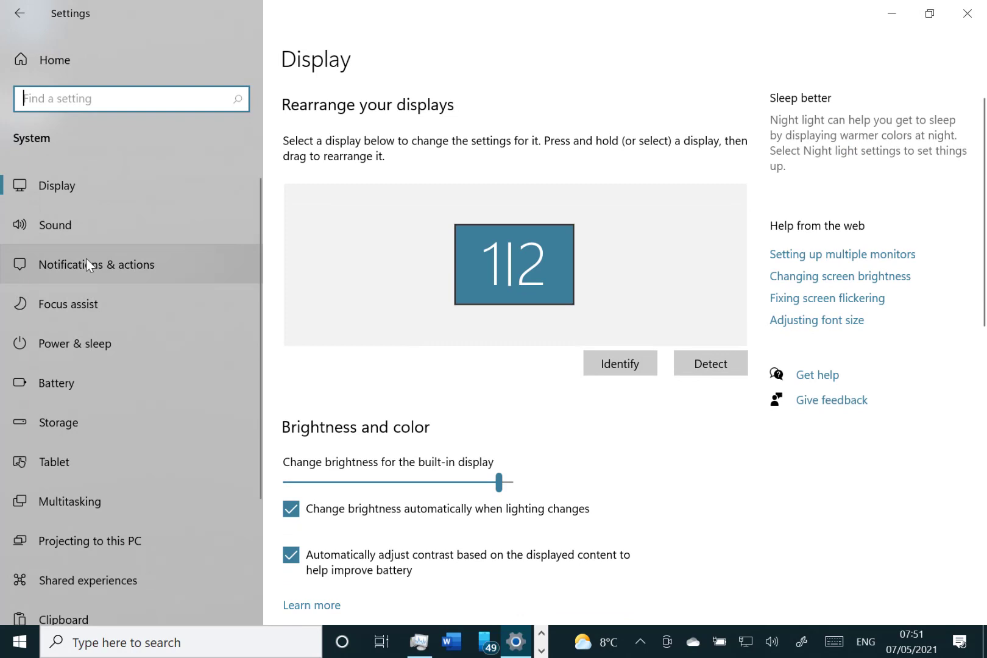
pyautogui.scroll(-3)
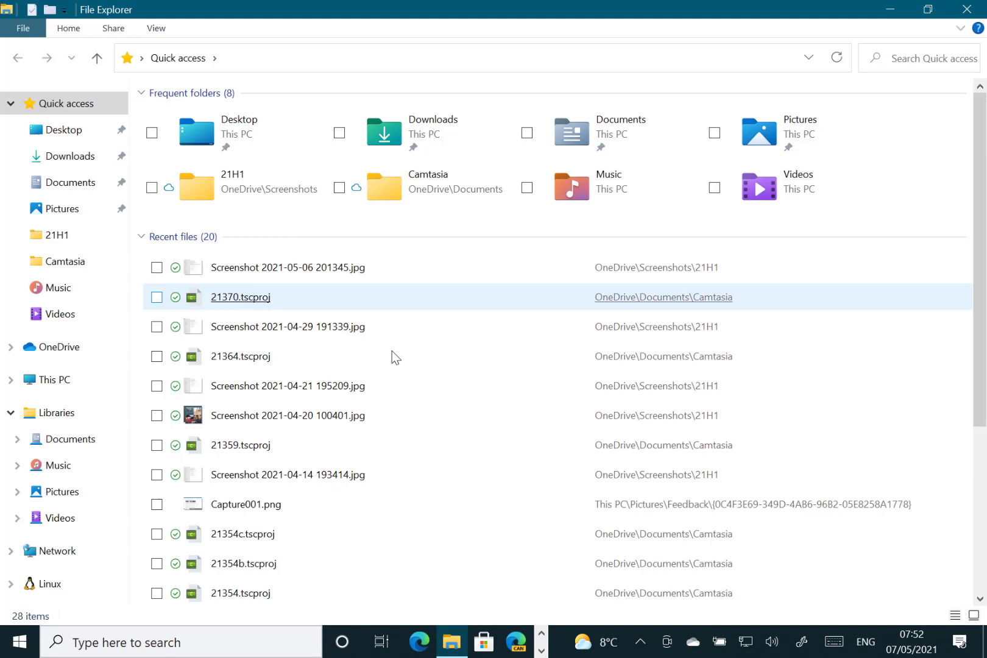
# Step: Browse Quick access in File Explorer through its frequent folders and recent files
pyautogui.click(240, 356)
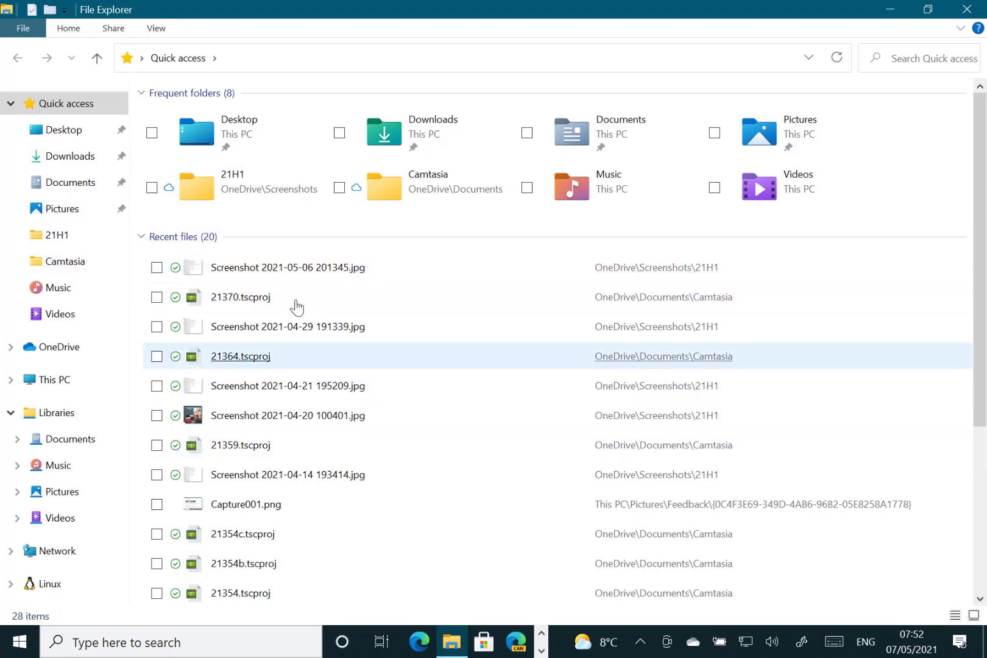
pyautogui.click(163, 642)
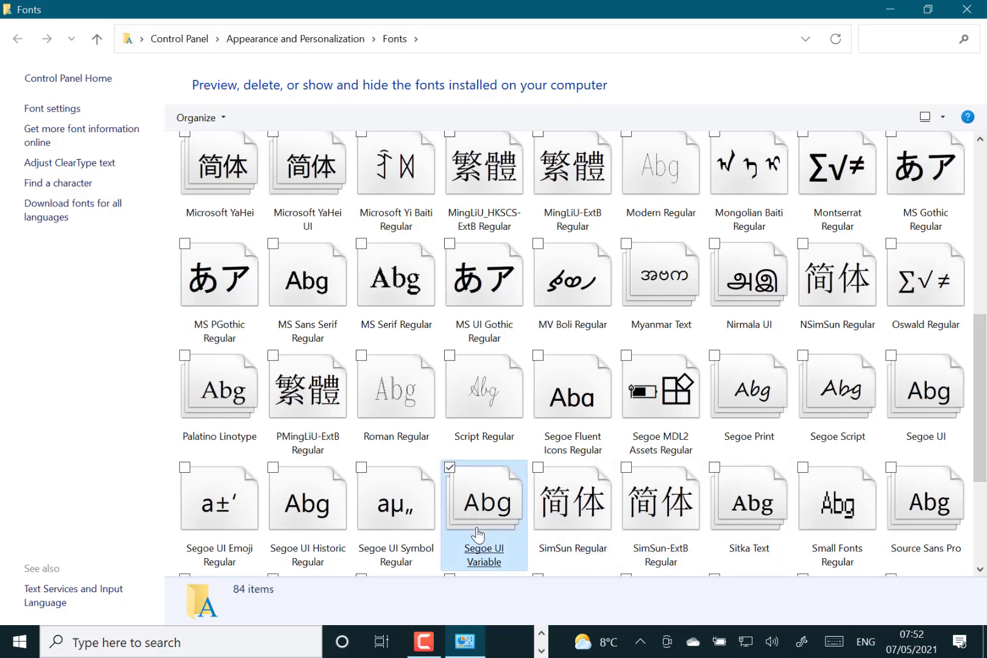
# Step: View the Segoe UI Variable font family with its 15 individual styles in the Fonts folder
pyautogui.doubleClick(482, 501)
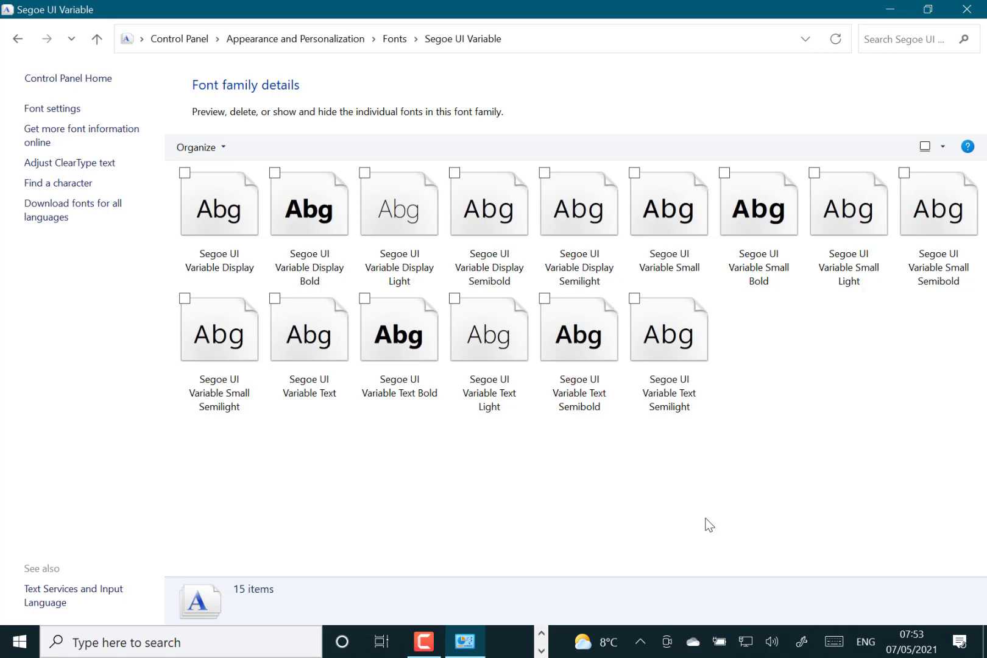
pyautogui.moveTo(640, 643)
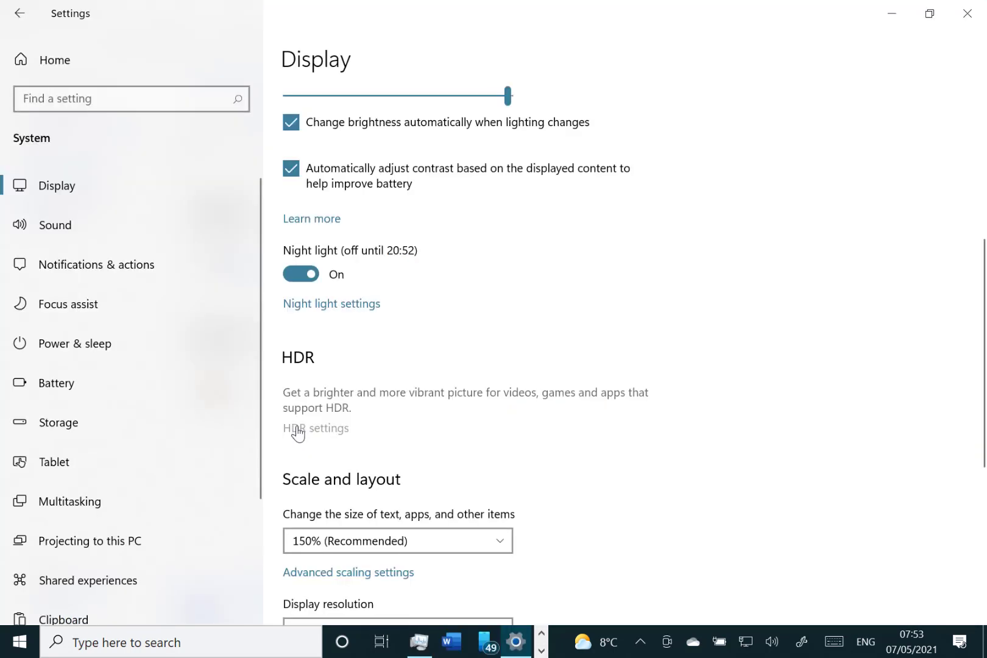
pyautogui.moveTo(467, 358)
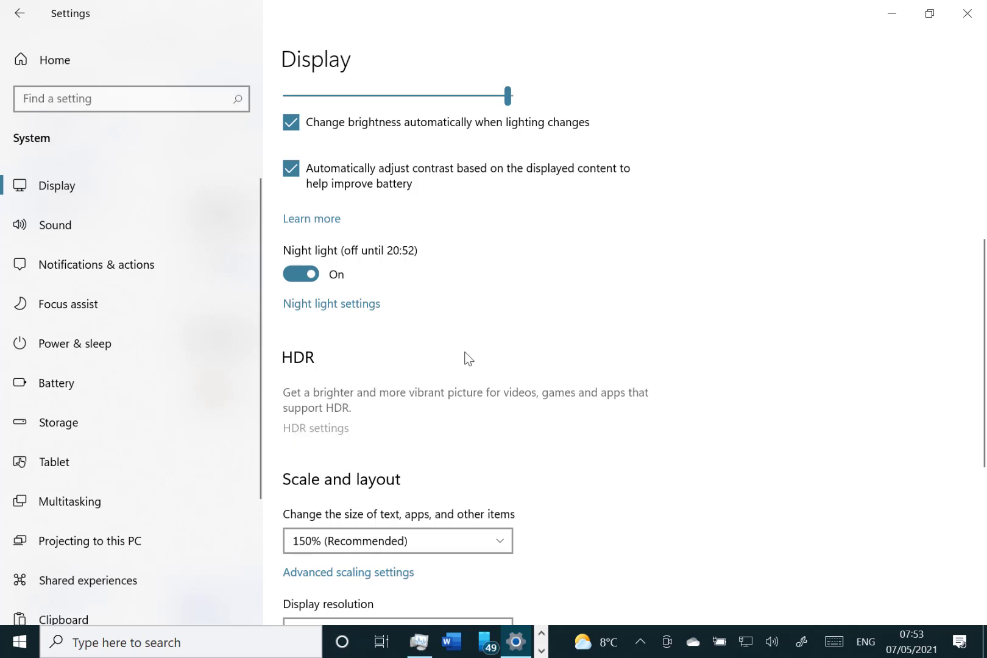
# Step: Reach the HDR settings page reporting the display supports neither HDR video streaming nor HDR
pyautogui.click(315, 427)
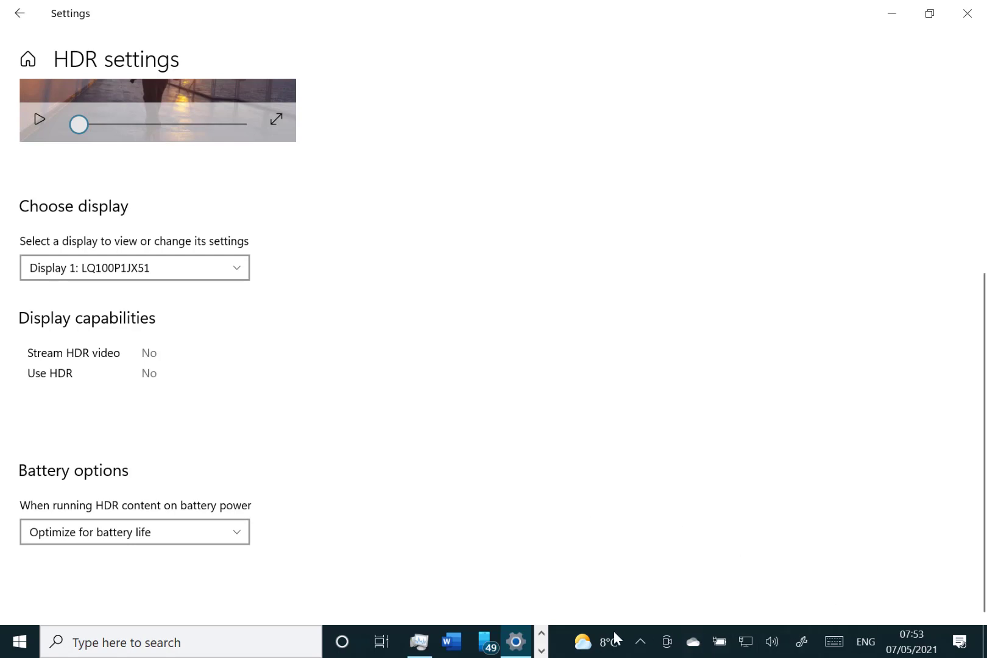
pyautogui.click(595, 642)
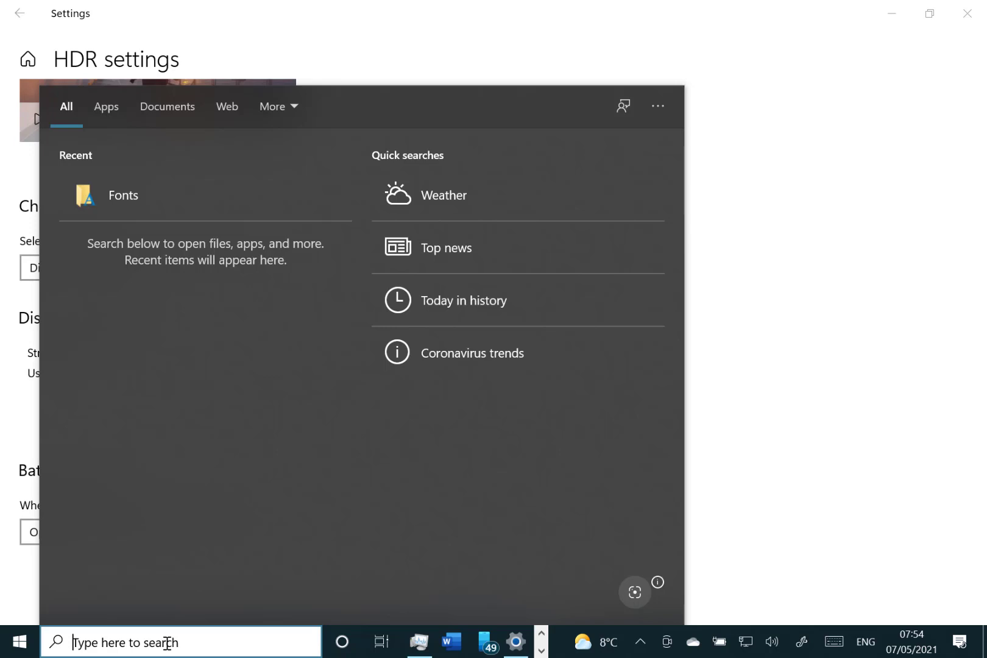
pyautogui.moveTo(297, 623)
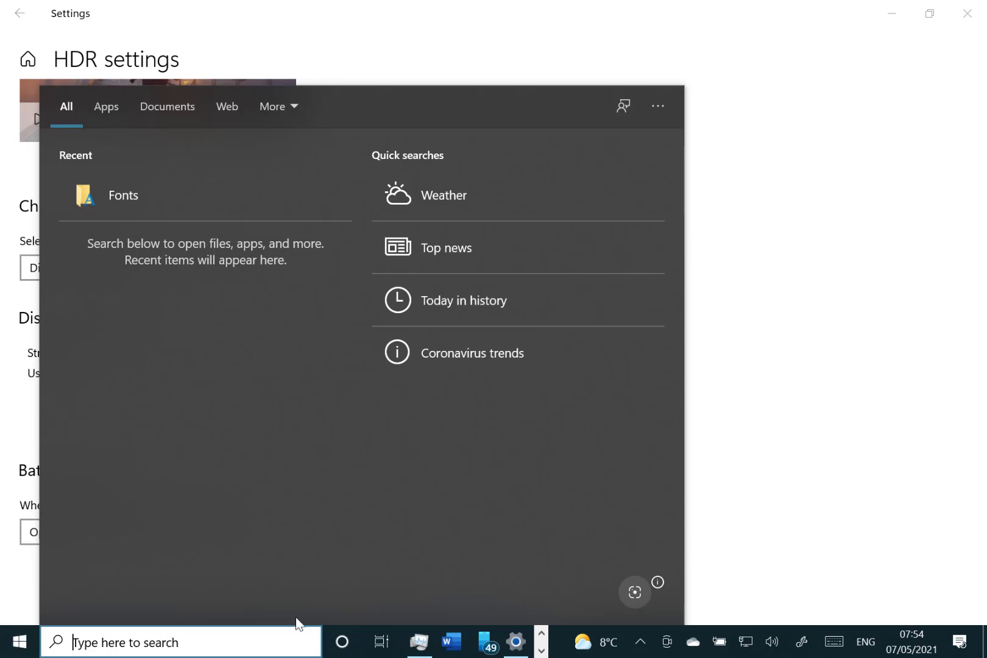
pyautogui.moveTo(817, 492)
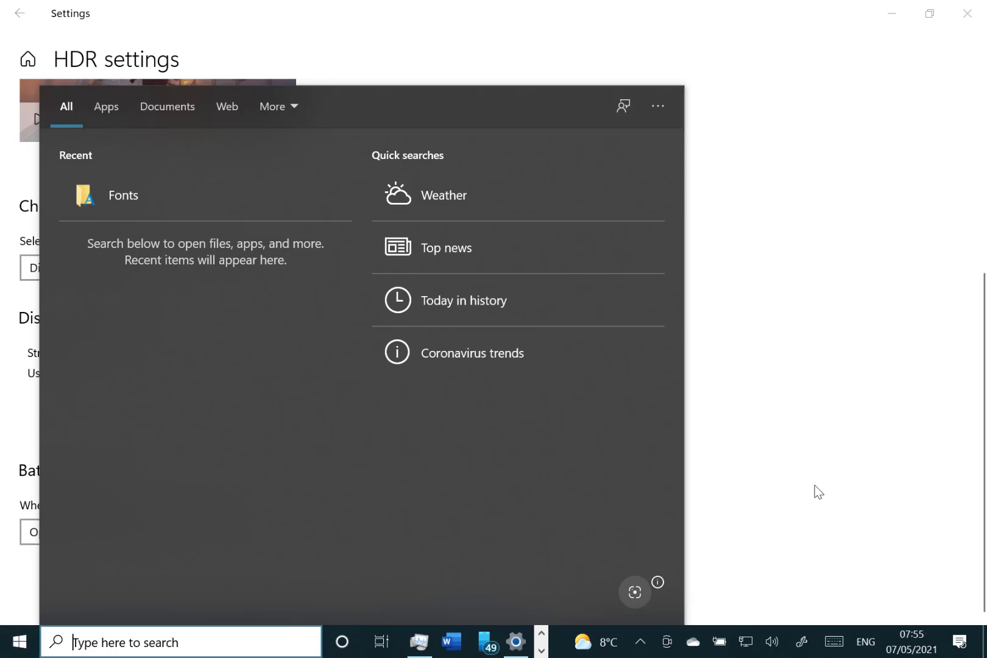